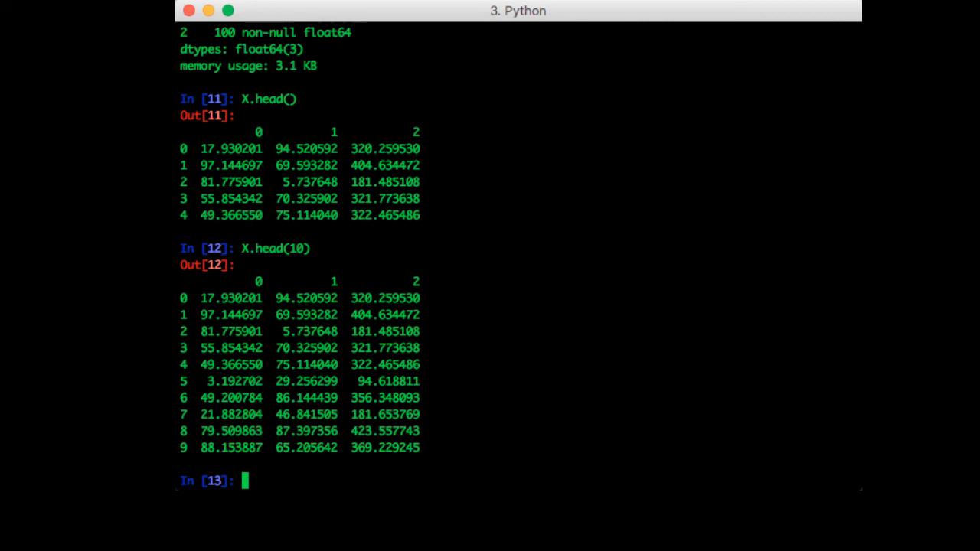
# - Evaluate X[0,0], which raises KeyError: (0, 0), then begin the M = assignment
pyautogui.write('X[0,0')
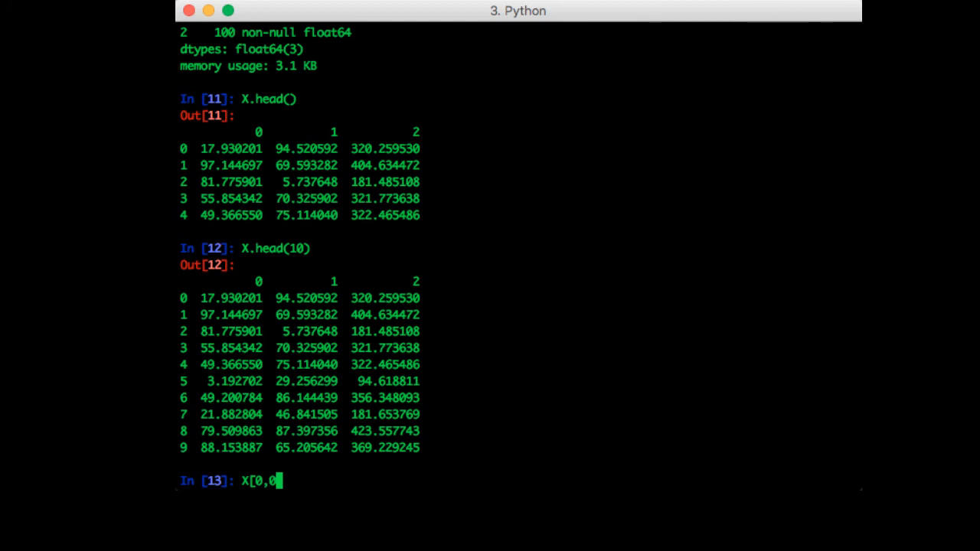
pyautogui.press('Return')
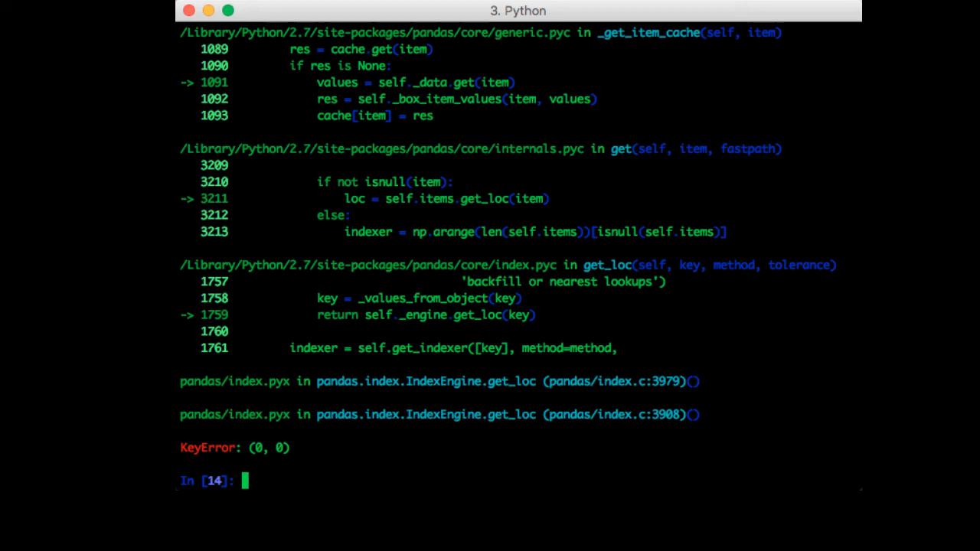
pyautogui.write('M =')
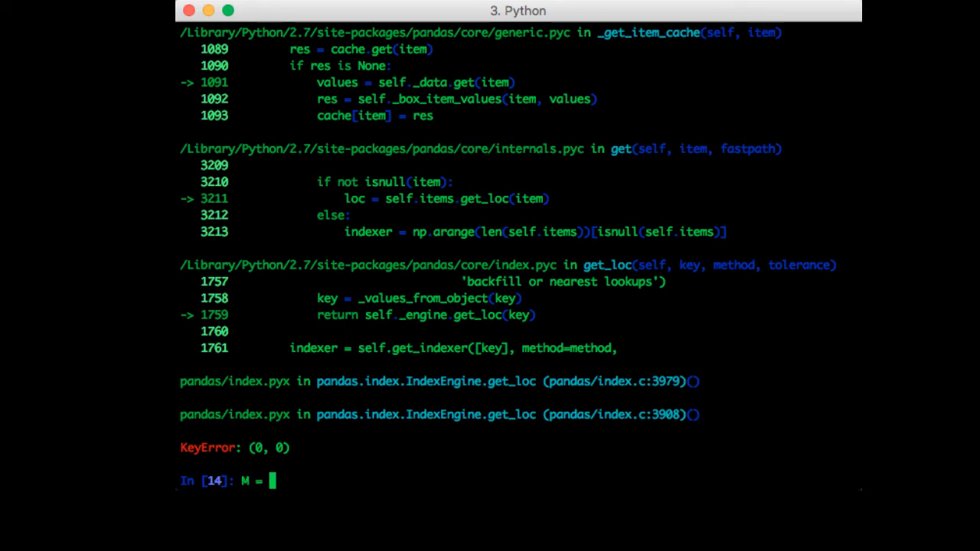
# - Assign M = X.as_matrix() and confirm type(M) is numpy.ndarray
pyautogui.write('X.as_ma')
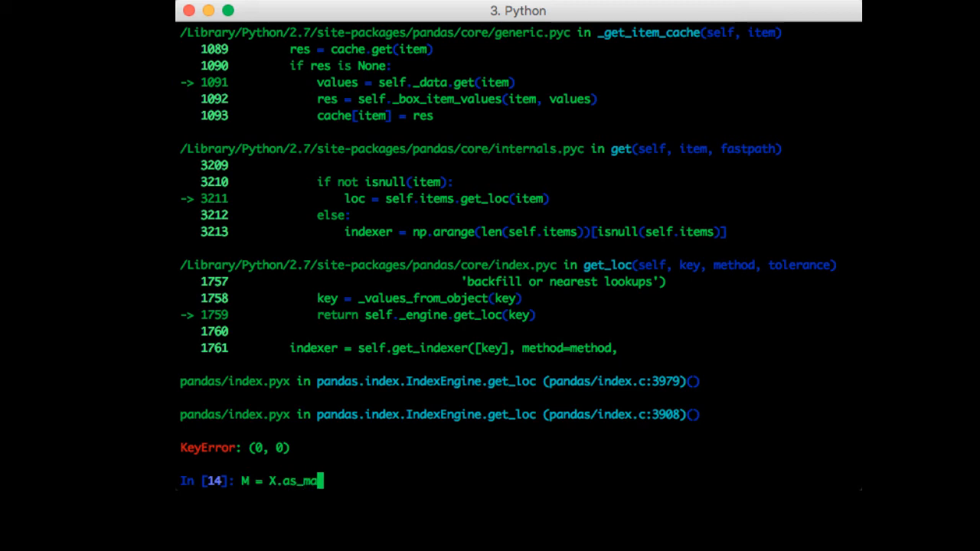
pyautogui.press('Return')
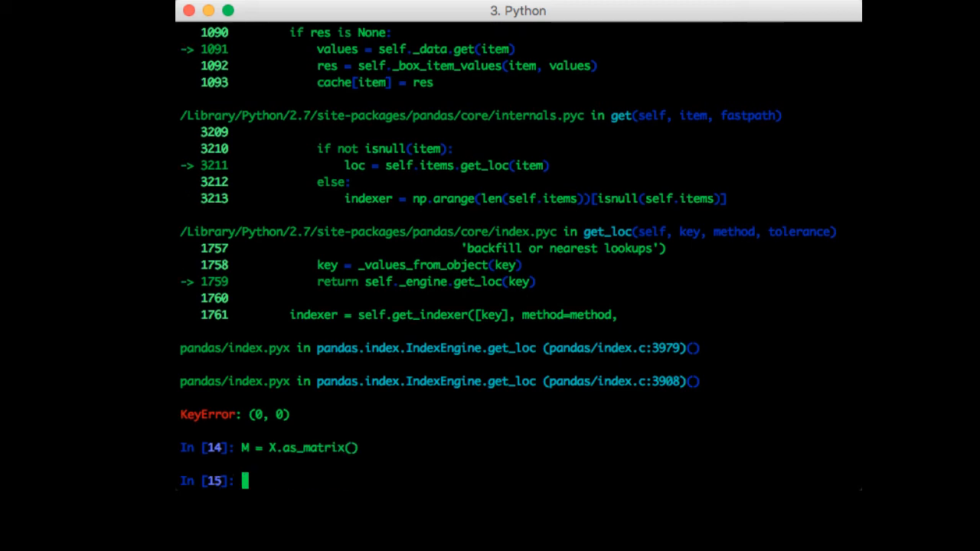
pyautogui.write('t')
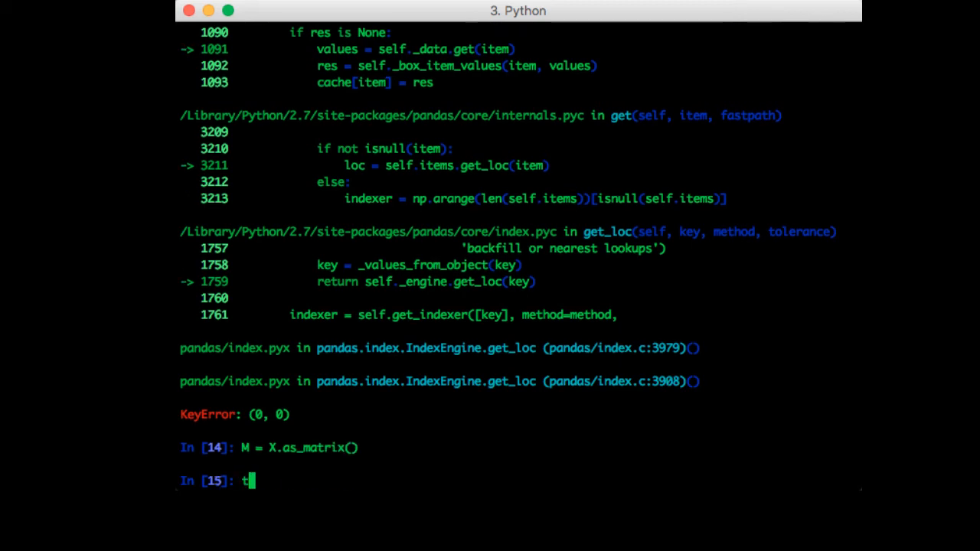
pyautogui.press('Return')
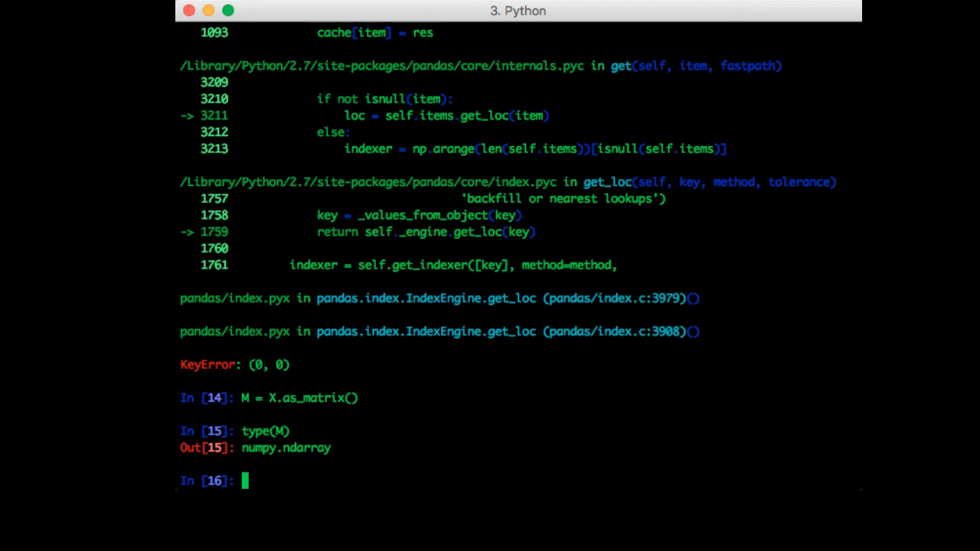
# - Print column 0 of X as a float64 Series, then show X.head()
pyautogui.write('X[')
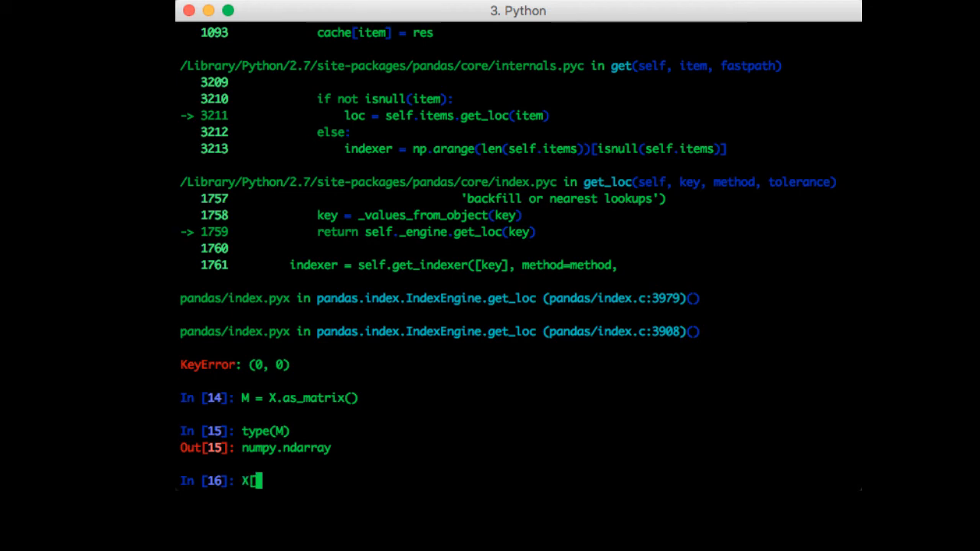
pyautogui.press('Return')
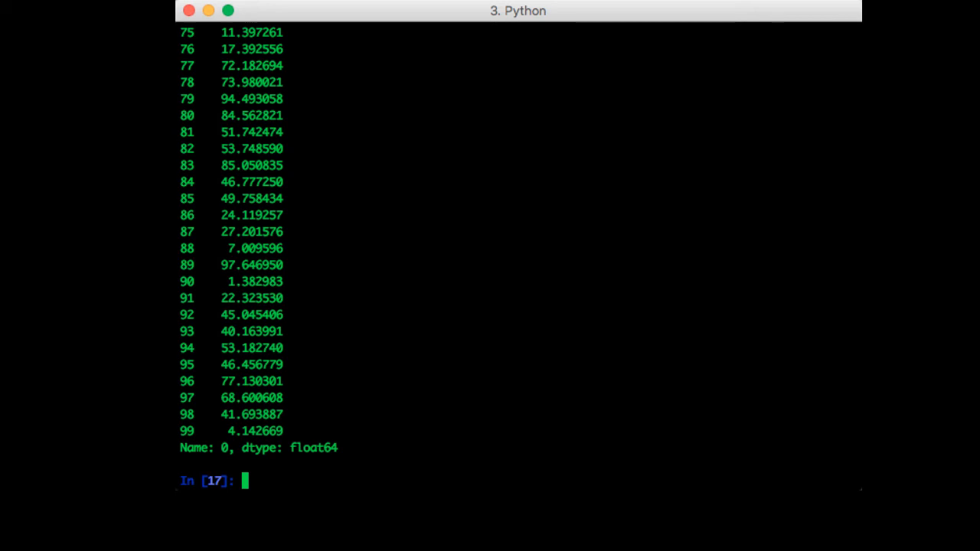
pyautogui.scroll(3)
pyautogui.write('X.hea')
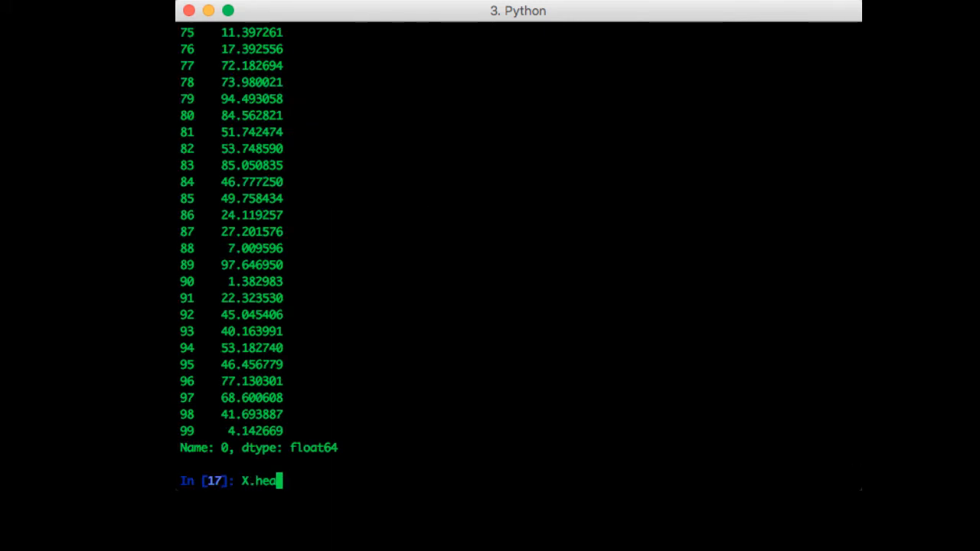
pyautogui.press('Return')
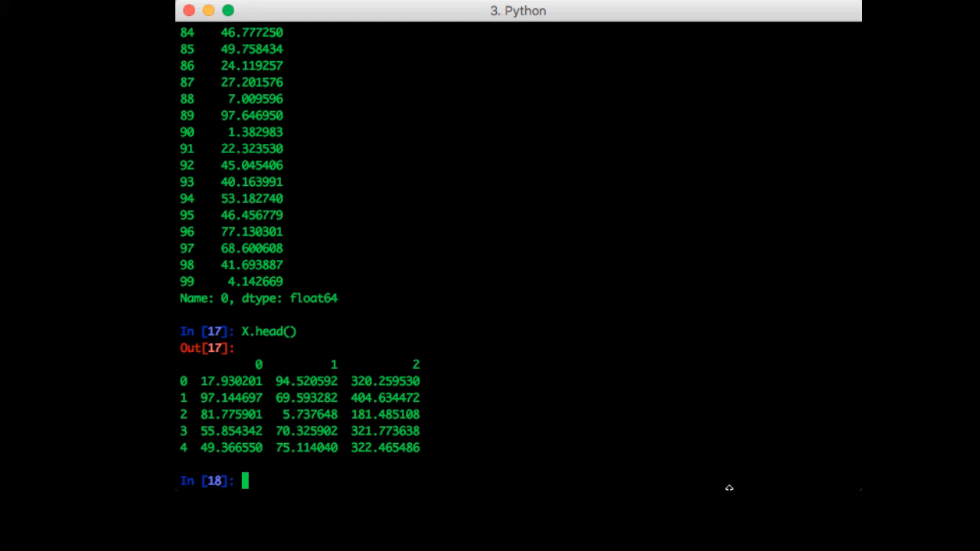
# - Evaluate type(X[0]) returning pandas.core.series.Series
pyautogui.write('type(X[0])')
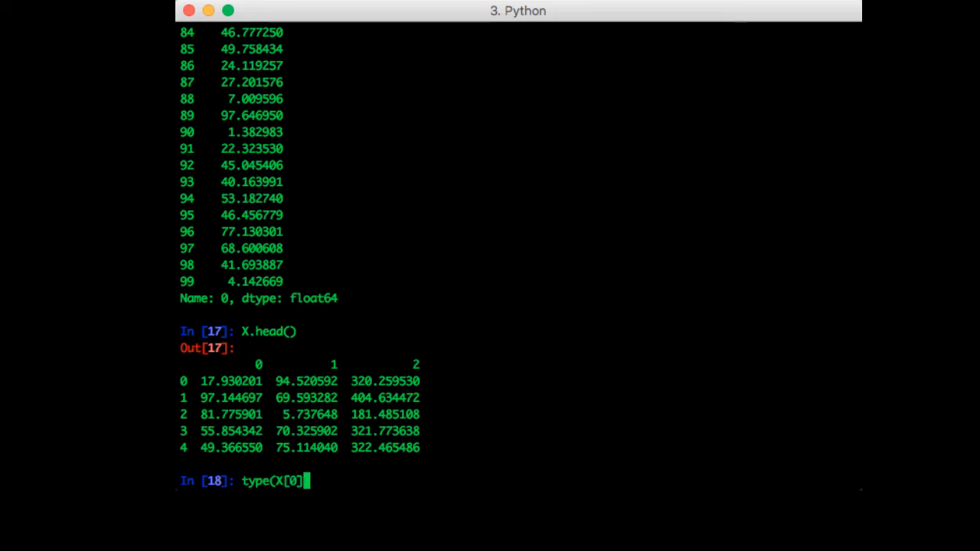
pyautogui.press('Return')
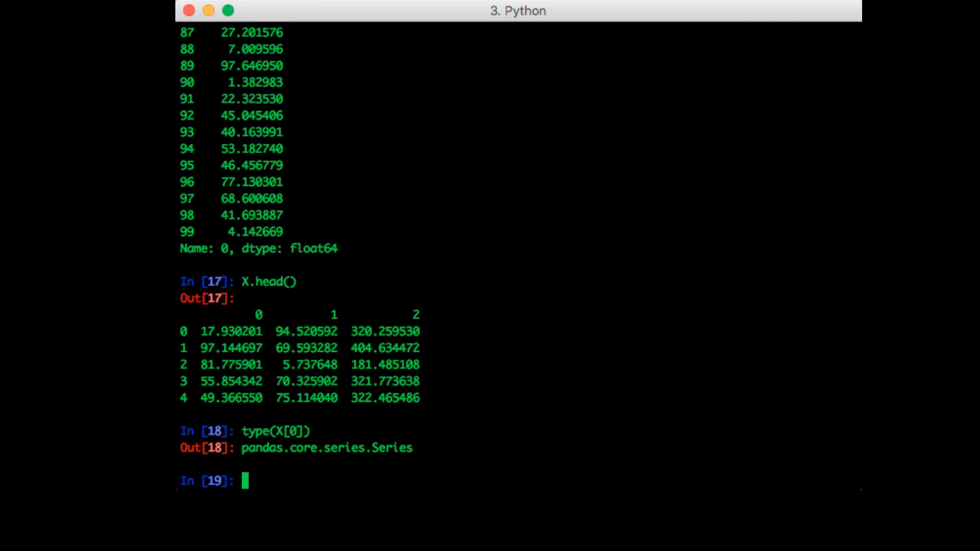
# - Show row 0 via X.iloc[0] and X.ix[0], and confirm type(X.ix[0]) is a pandas Series
pyautogui.write('X.iloc[0')
pyautogui.write('X.ix[0')
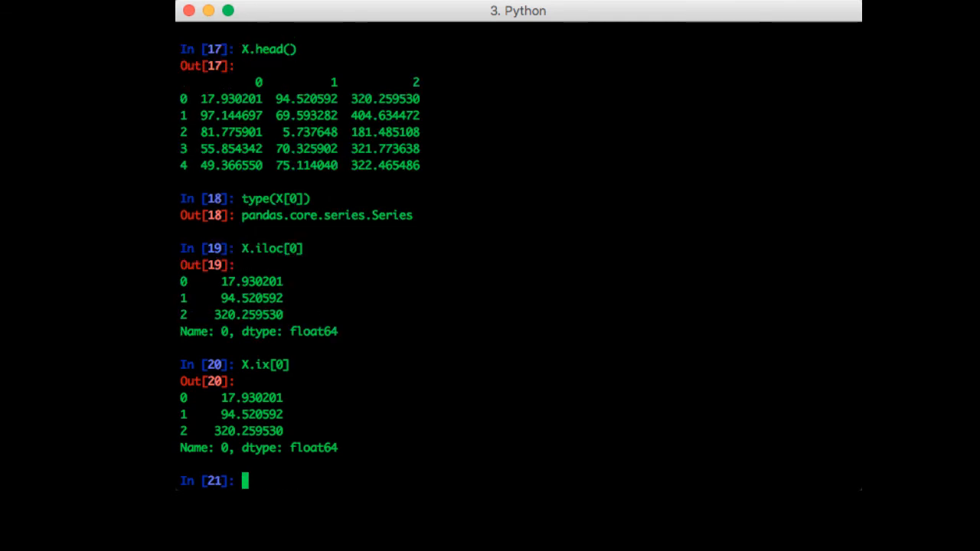
pyautogui.write('type(X.ix[')
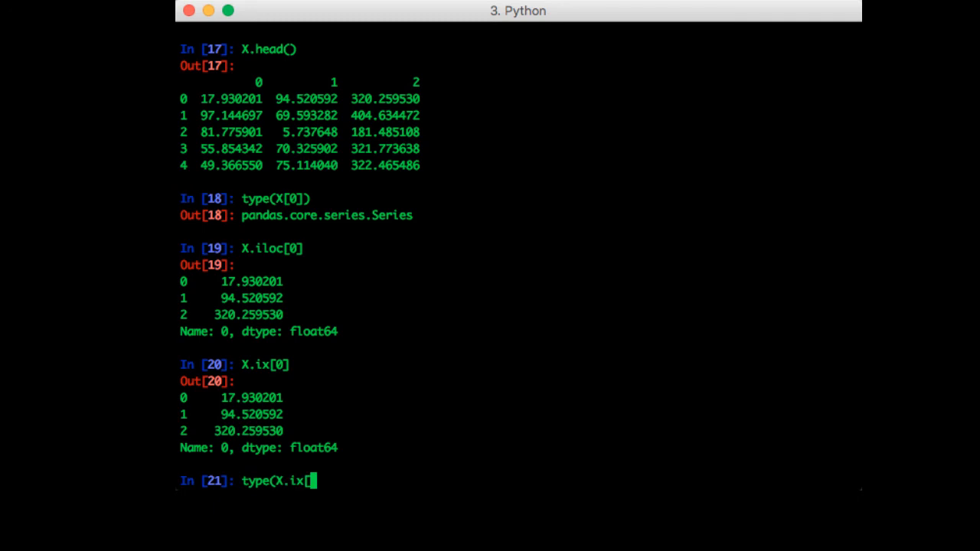
pyautogui.press('Return')
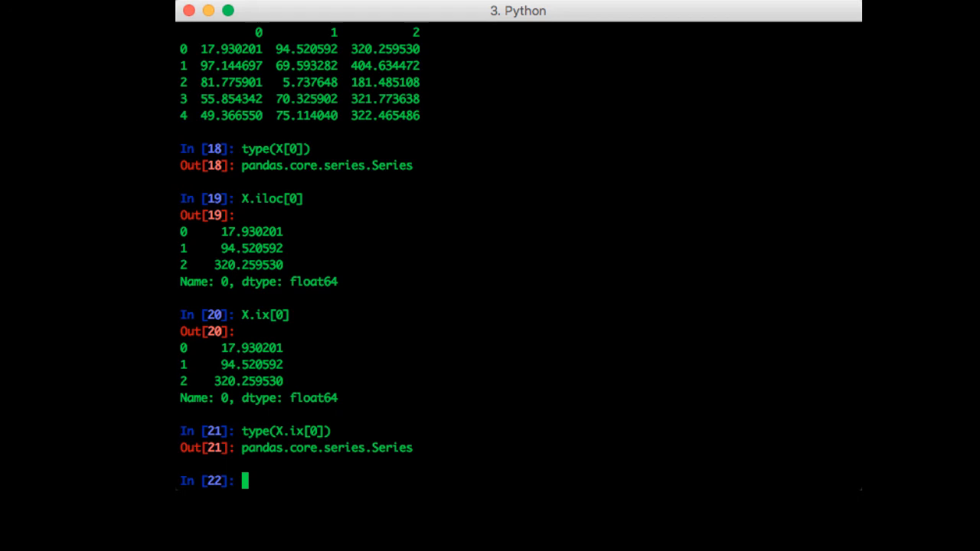
pyautogui.write('X')
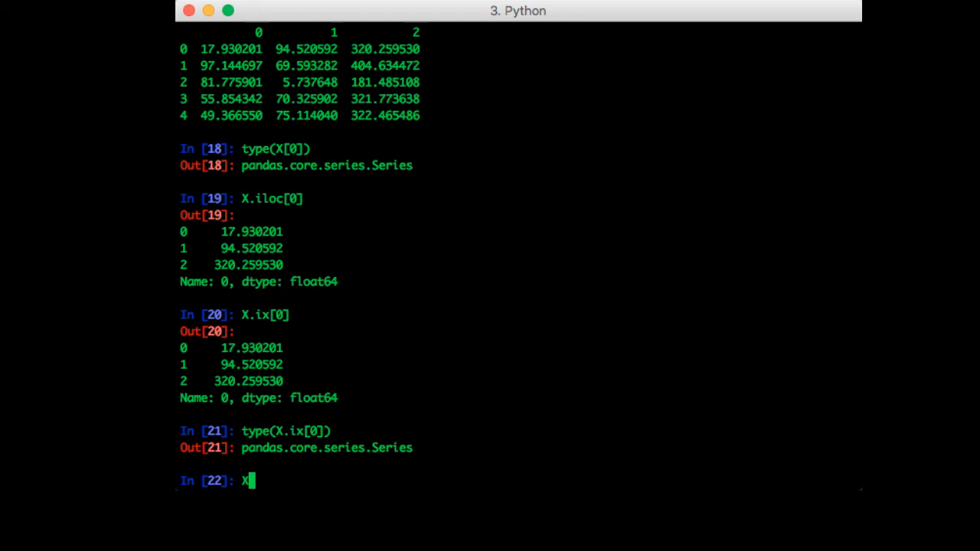
# - Select columns 0 and 2 of X with X[[0,2]] across all 100 rows
pyautogui.write('[[0,2')
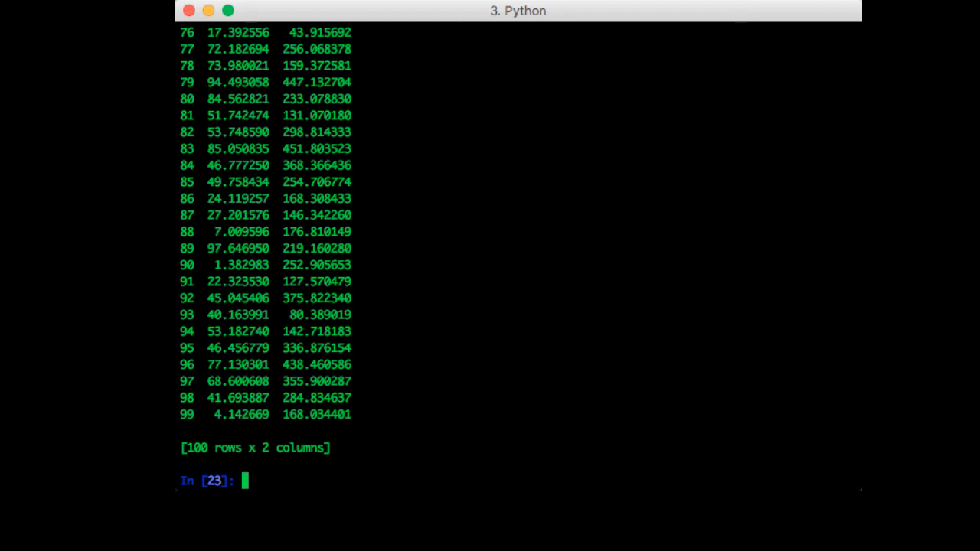
# - Filter X with X[ X[0] < 5 ] to the five rows where column 0 is below 5
pyautogui.write('x')
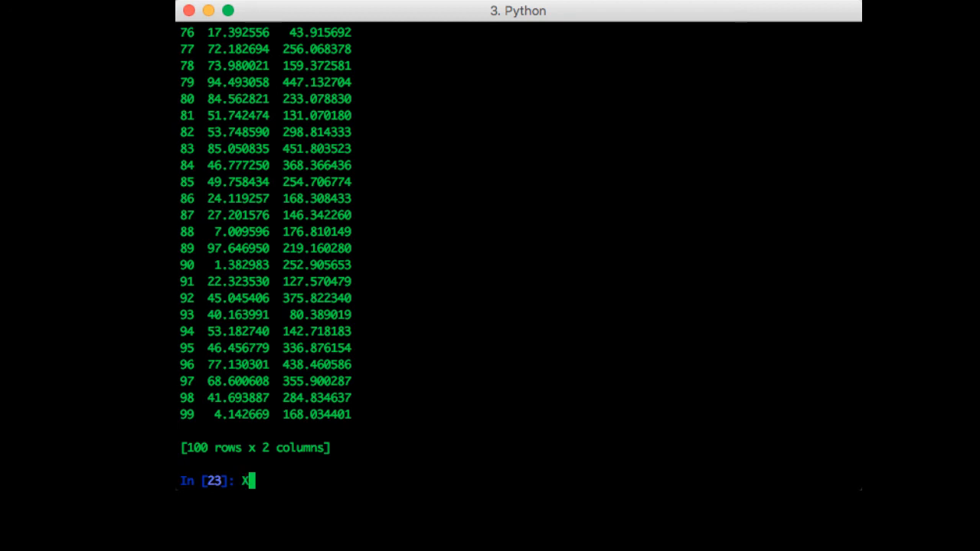
pyautogui.write('[ X[0]')
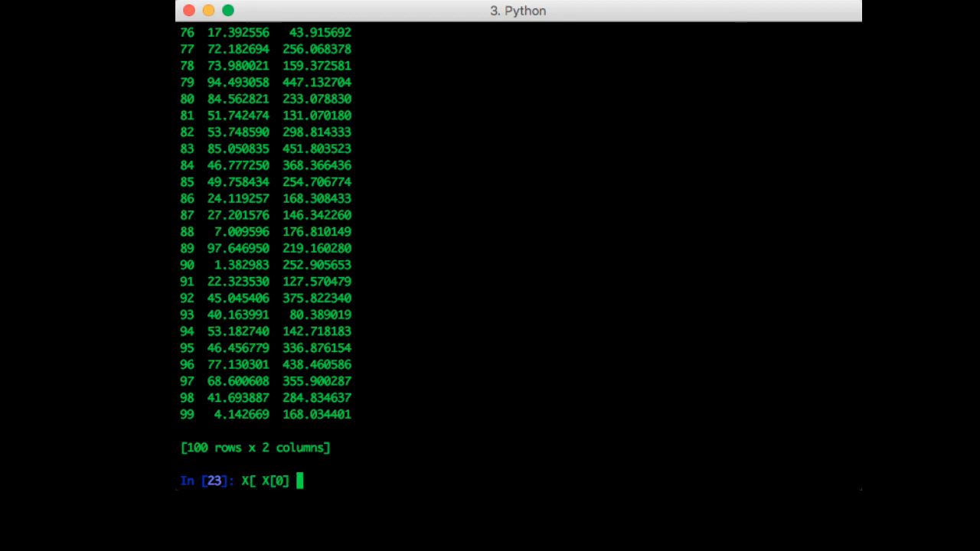
pyautogui.write('< 5 ]')
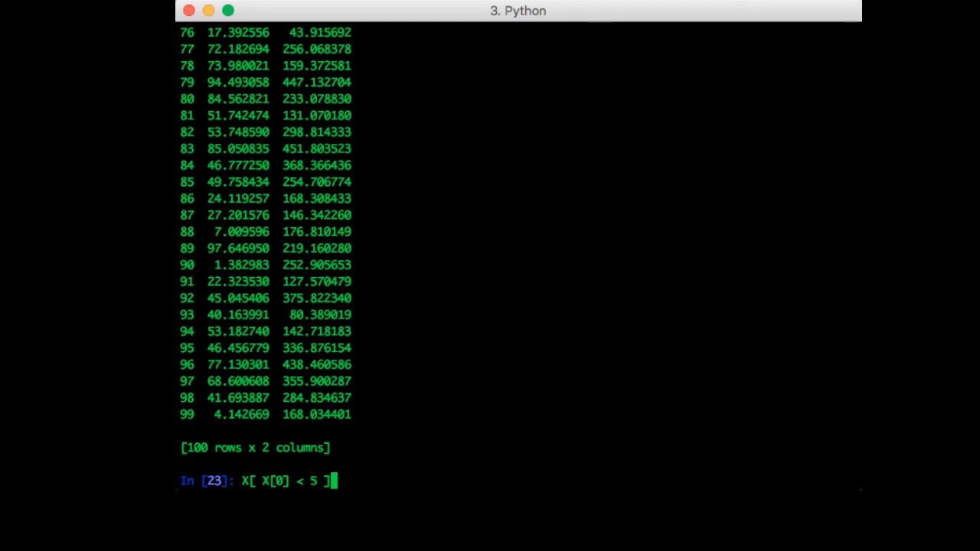
pyautogui.press('Return')
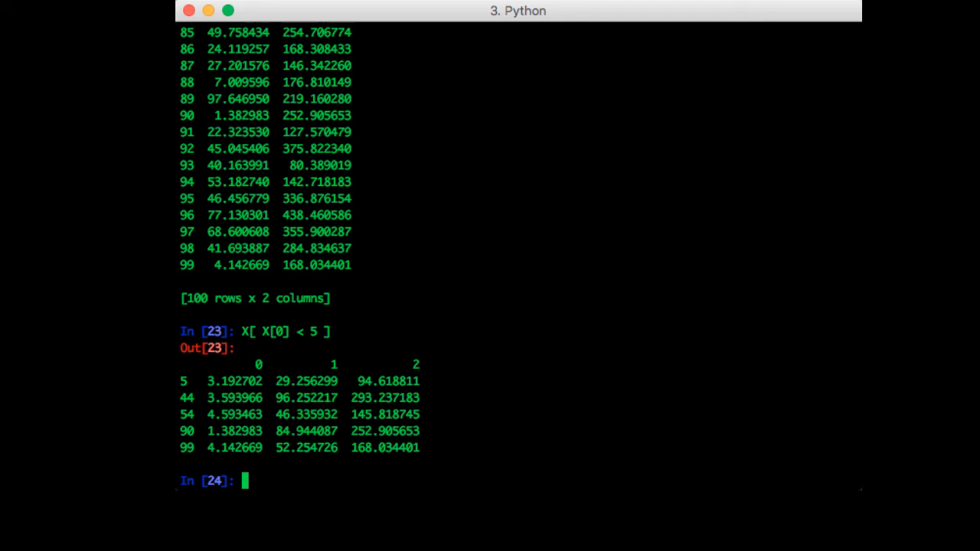
pyautogui.write('X[0]')
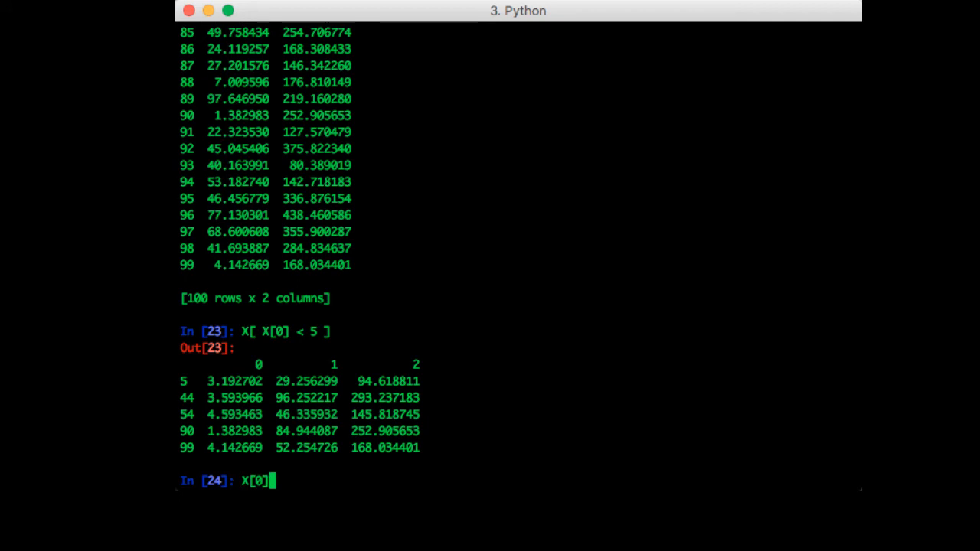
# - Print the boolean mask X[0] < 5 and confirm type(X[0] < 5) is a pandas Series
pyautogui.write('< 5')
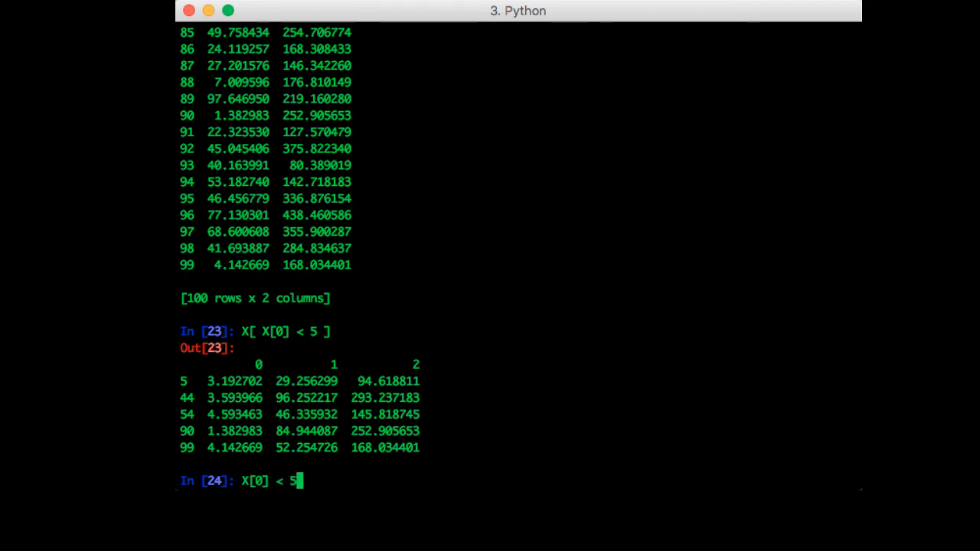
pyautogui.press('Return')
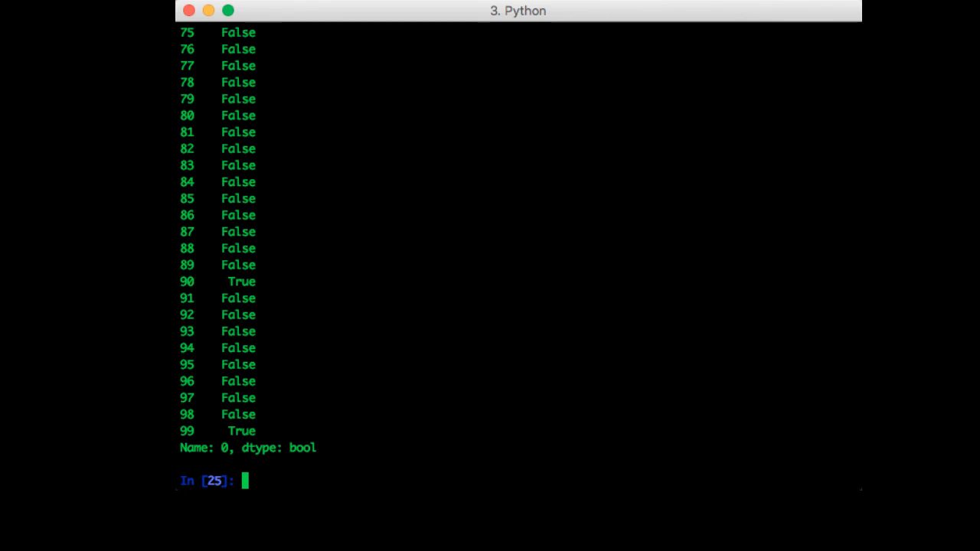
pyautogui.write('type(')
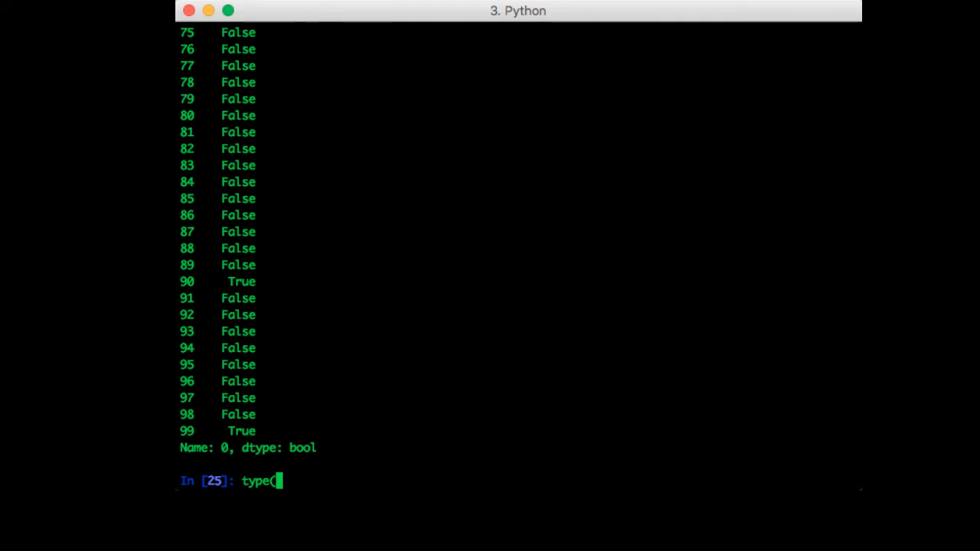
pyautogui.write('X[0] < 5')
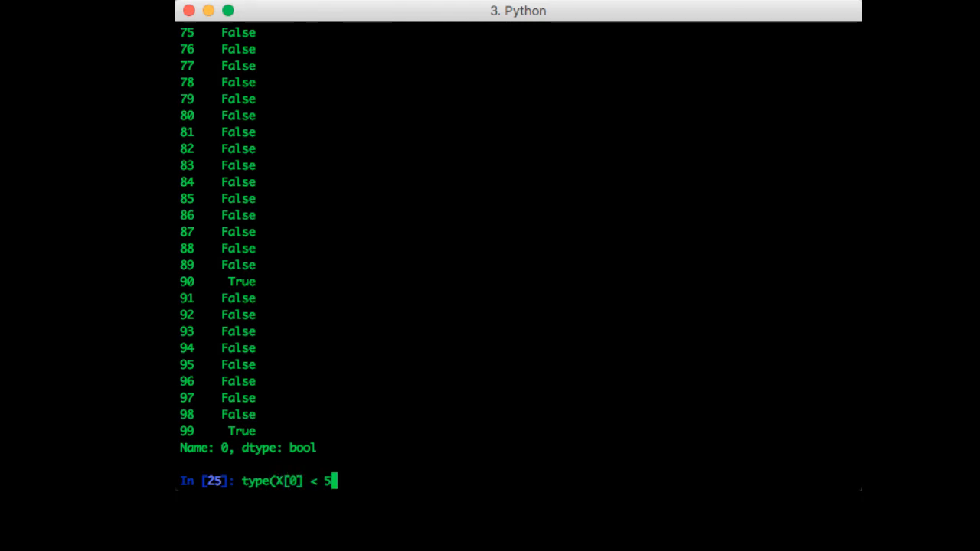
pyautogui.press('Return')
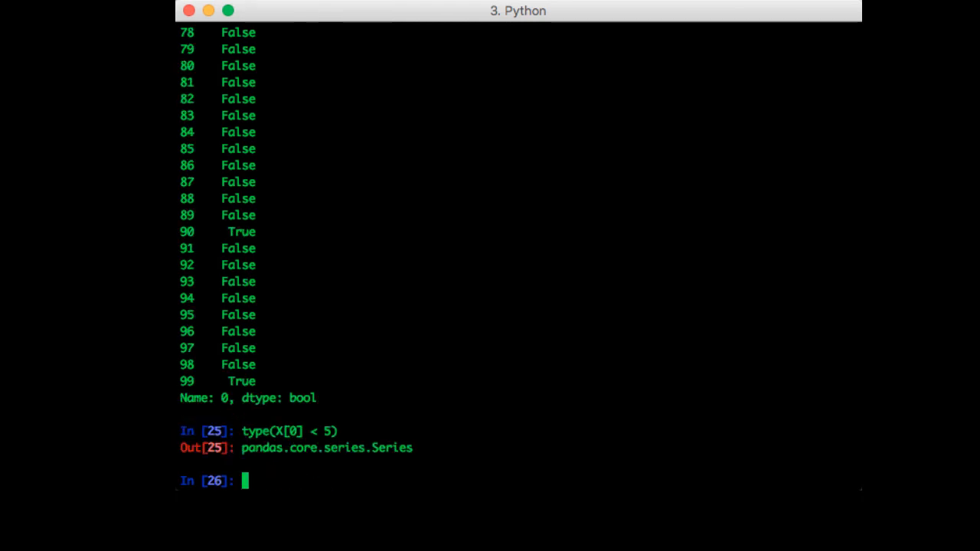